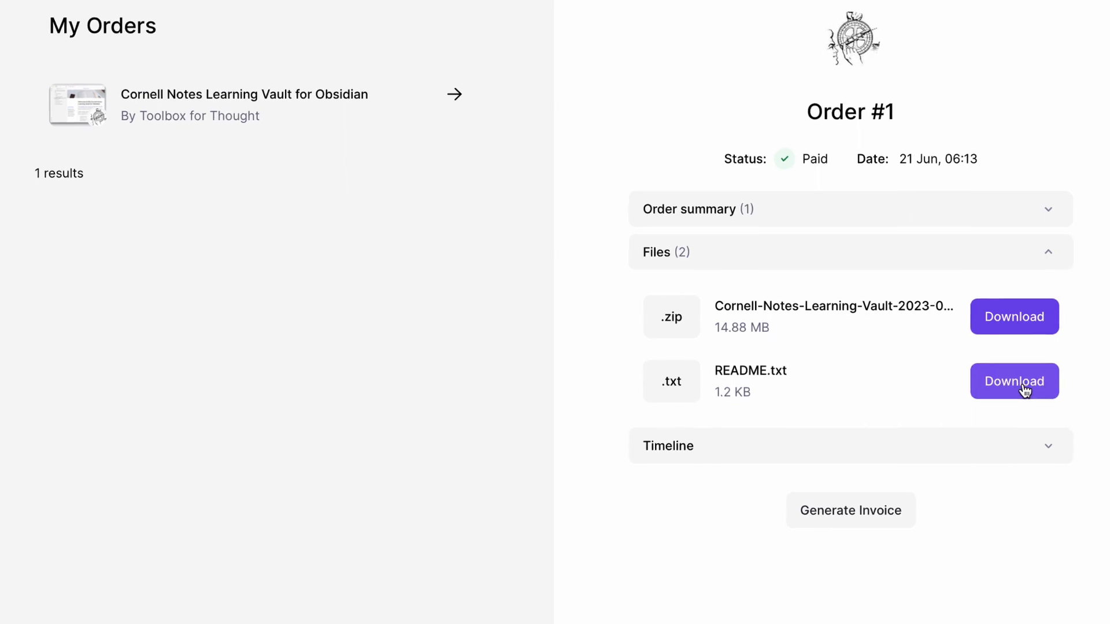
Download README.txt from the Lemon Squeezy order page and read the setup instructions
click(1014, 380)
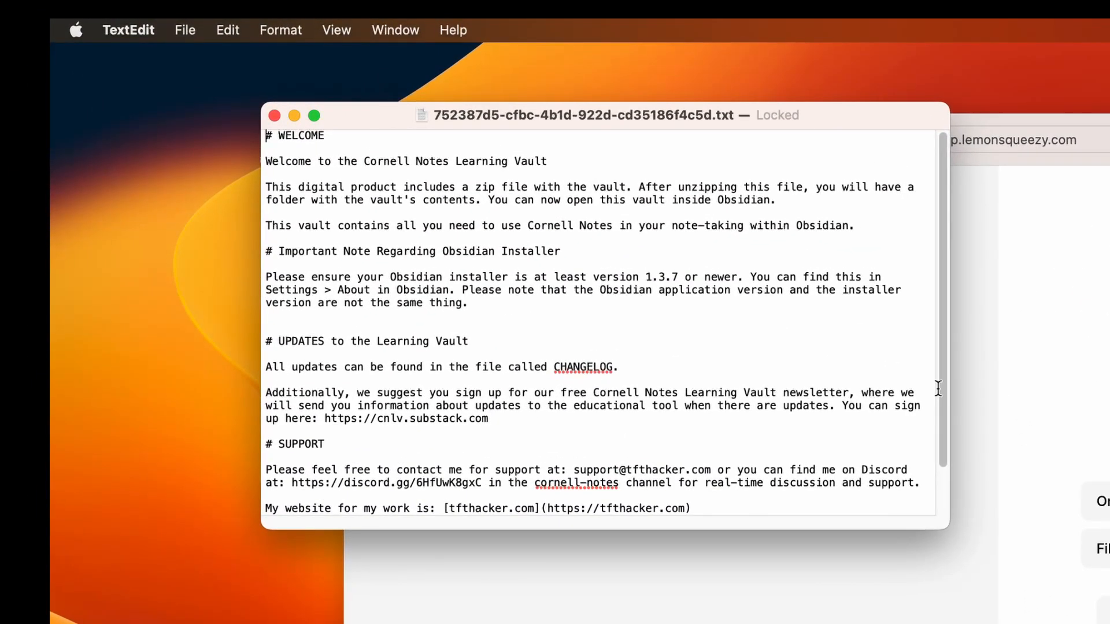
scroll(down, 3)
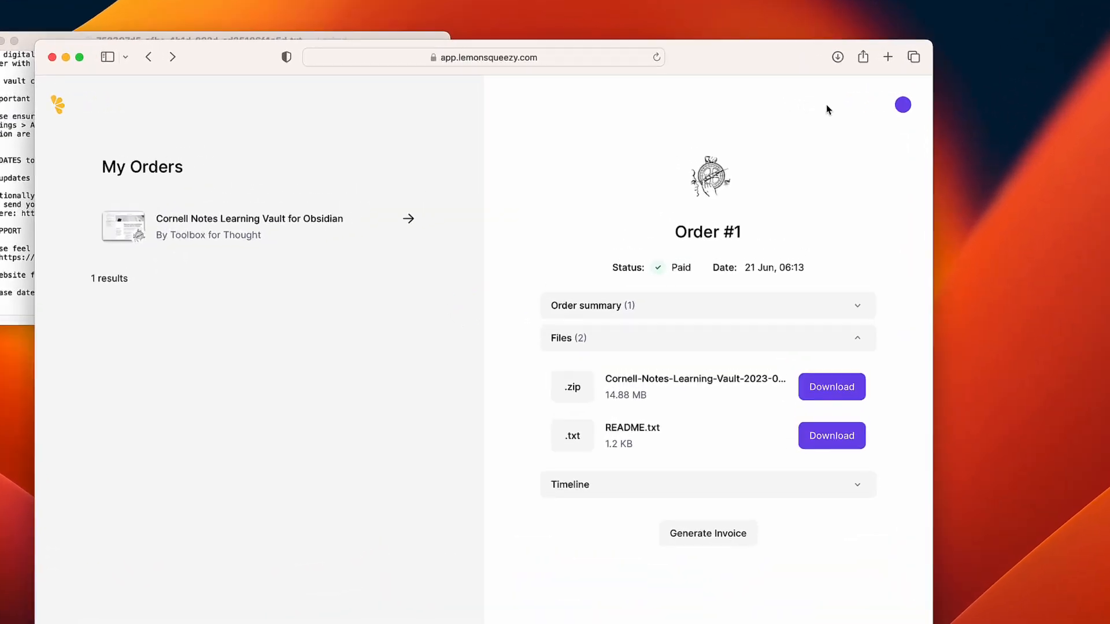
Move the Cornell-Notes-Learning-Vault folder from Downloads to the desktop and close Finder and Safari
click(837, 56)
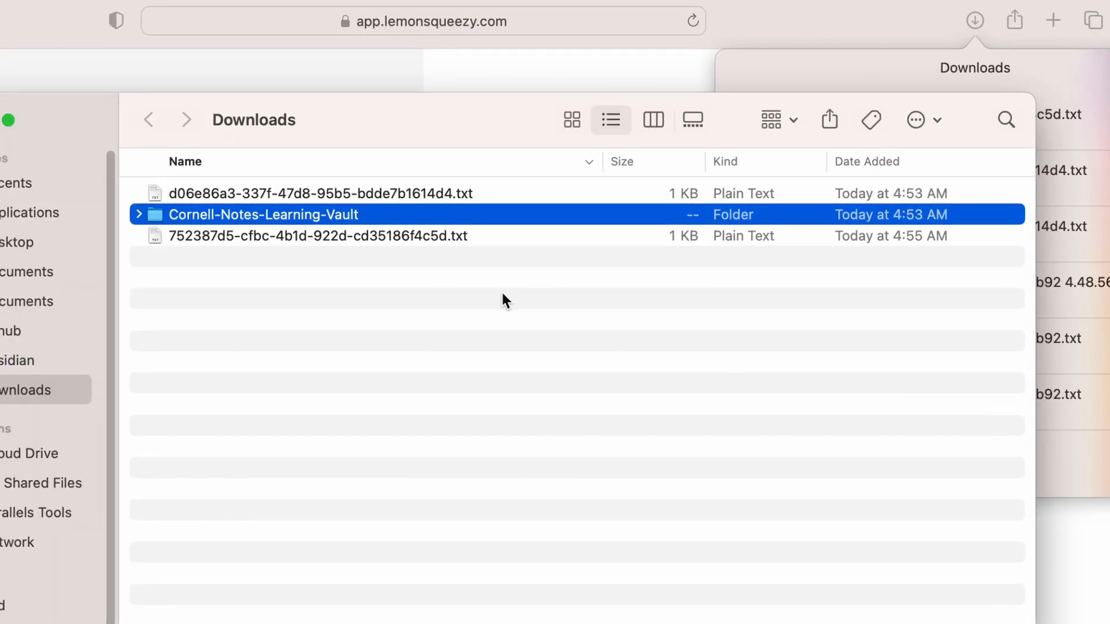
mouse_move(269, 223)
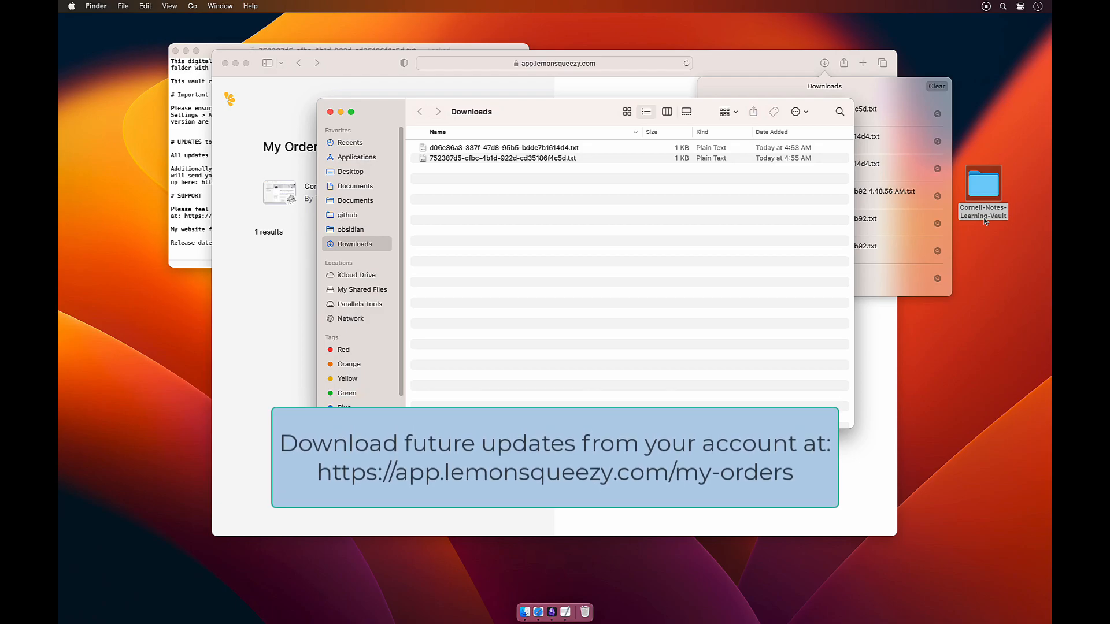
key(cmd+w)
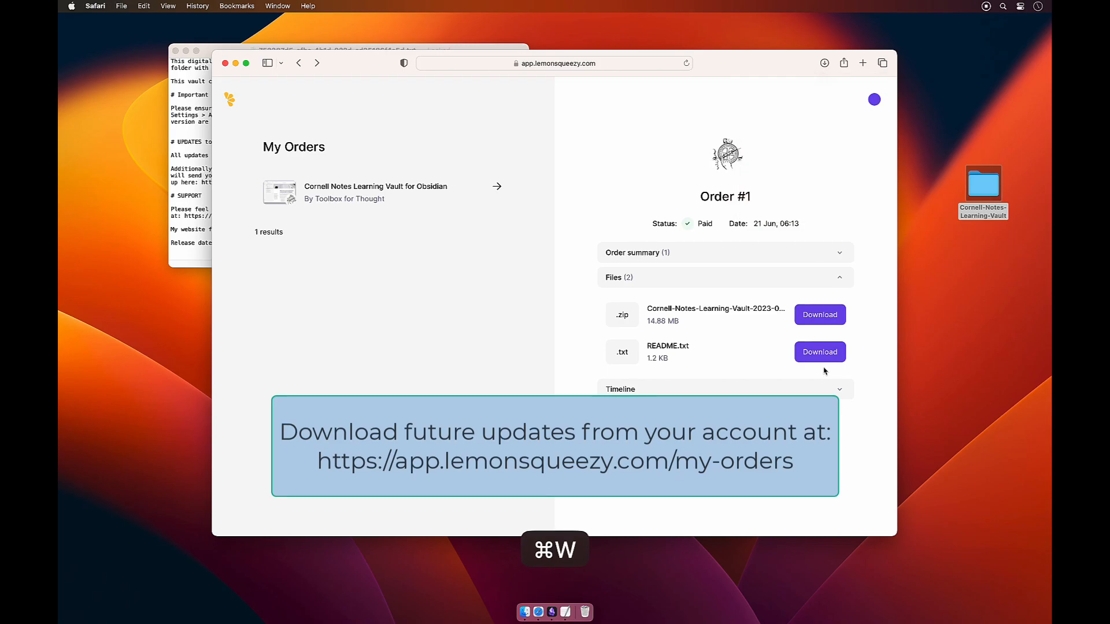
key(cmd+w)
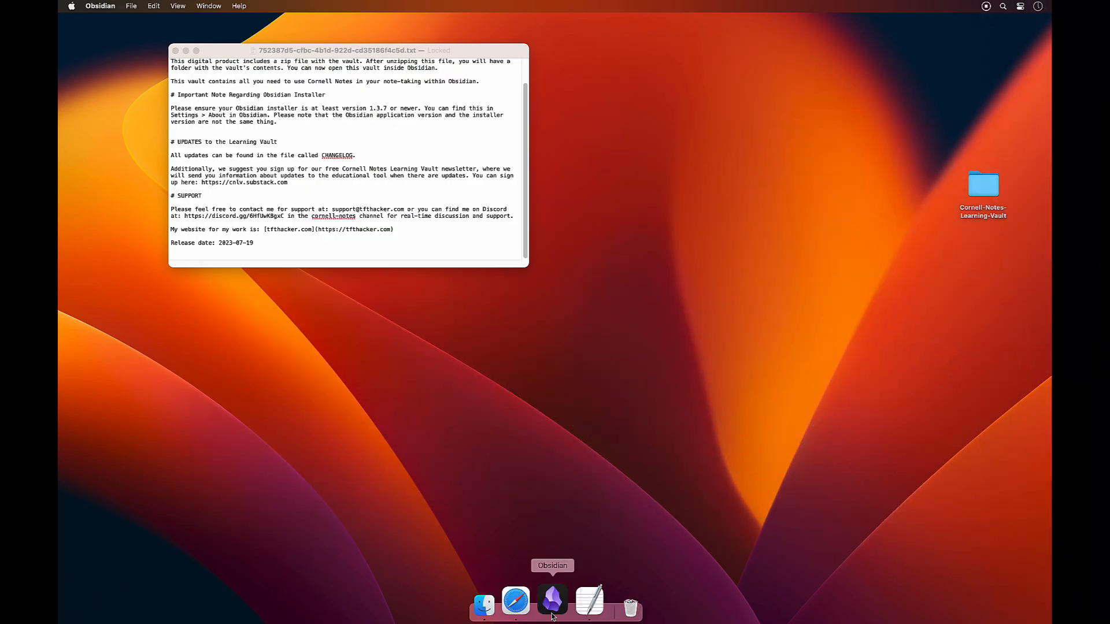
Launch Obsidian and open Desktop > Cornell-Notes-Learning-Vault as a vault, showing 00 START HERE
click(553, 602)
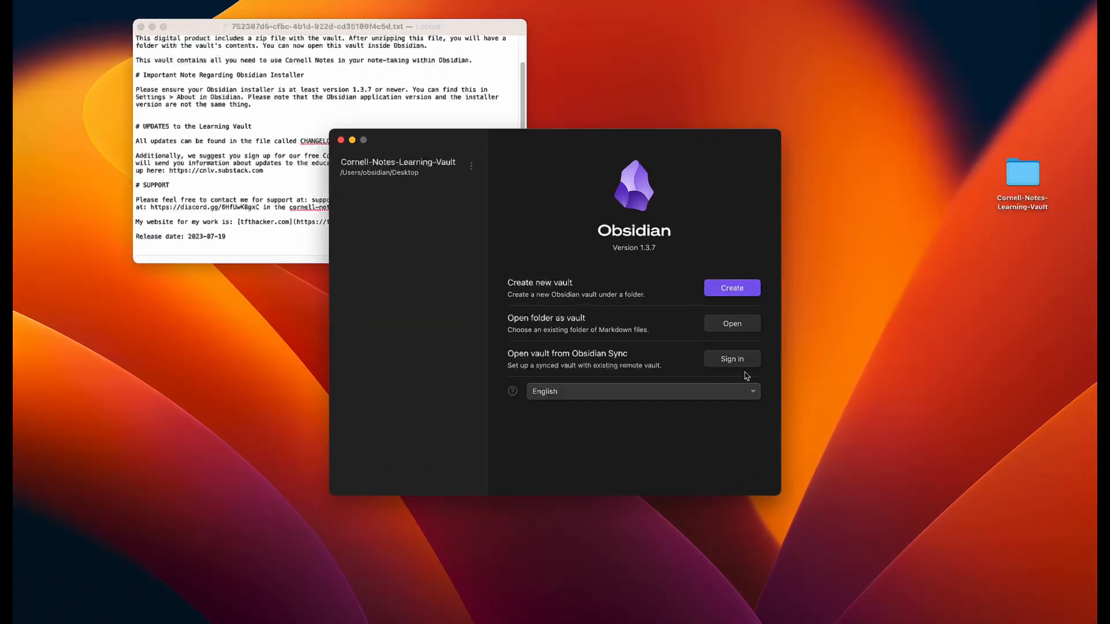
click(730, 324)
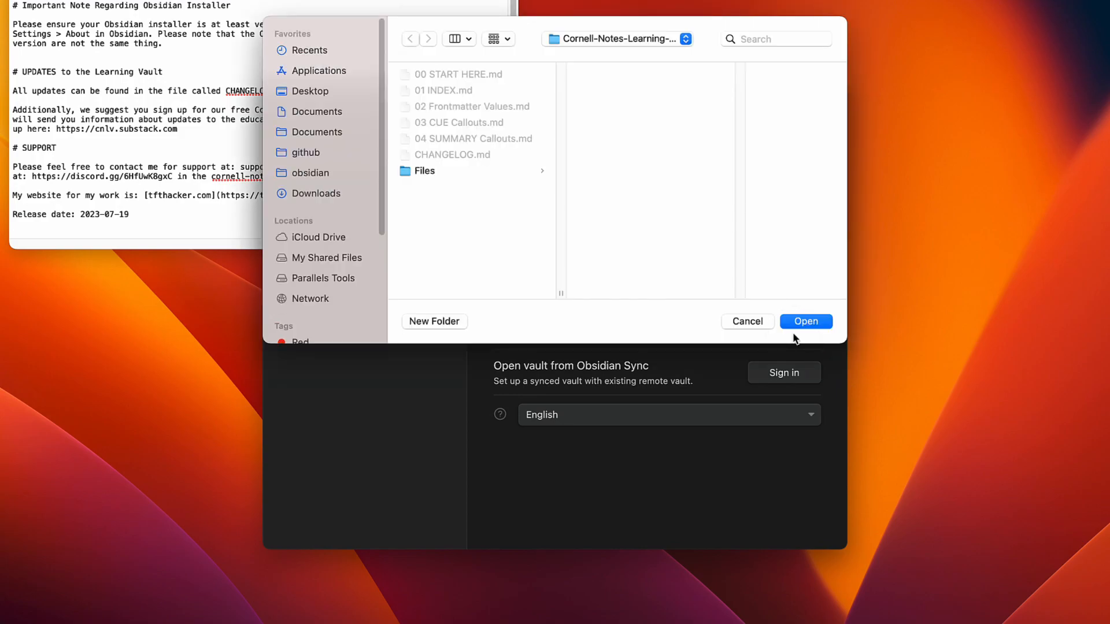
click(310, 91)
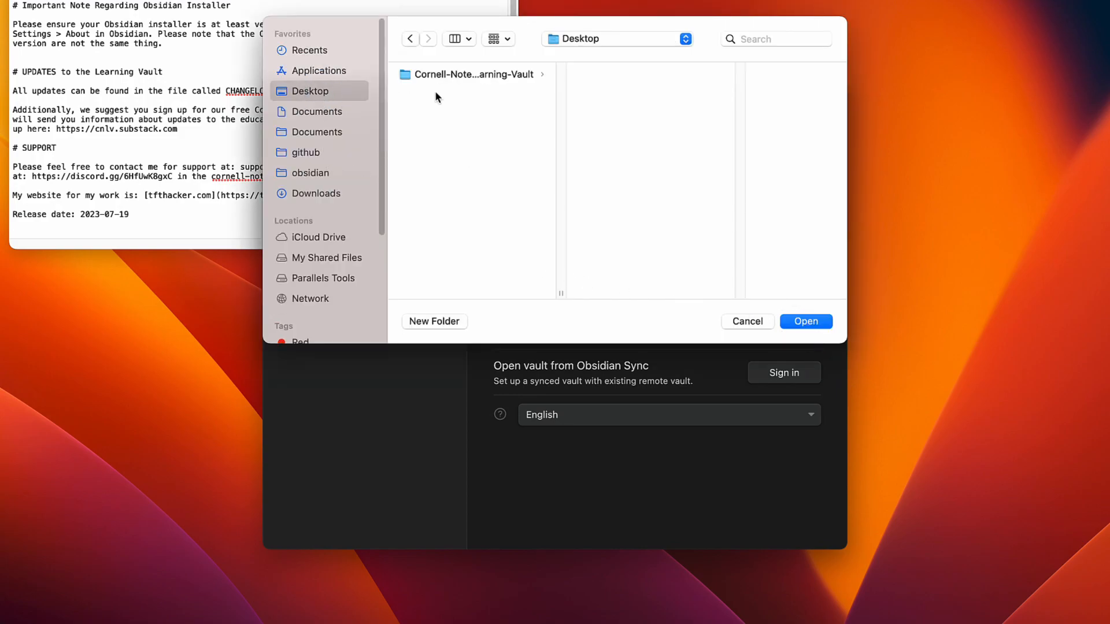
click(468, 74)
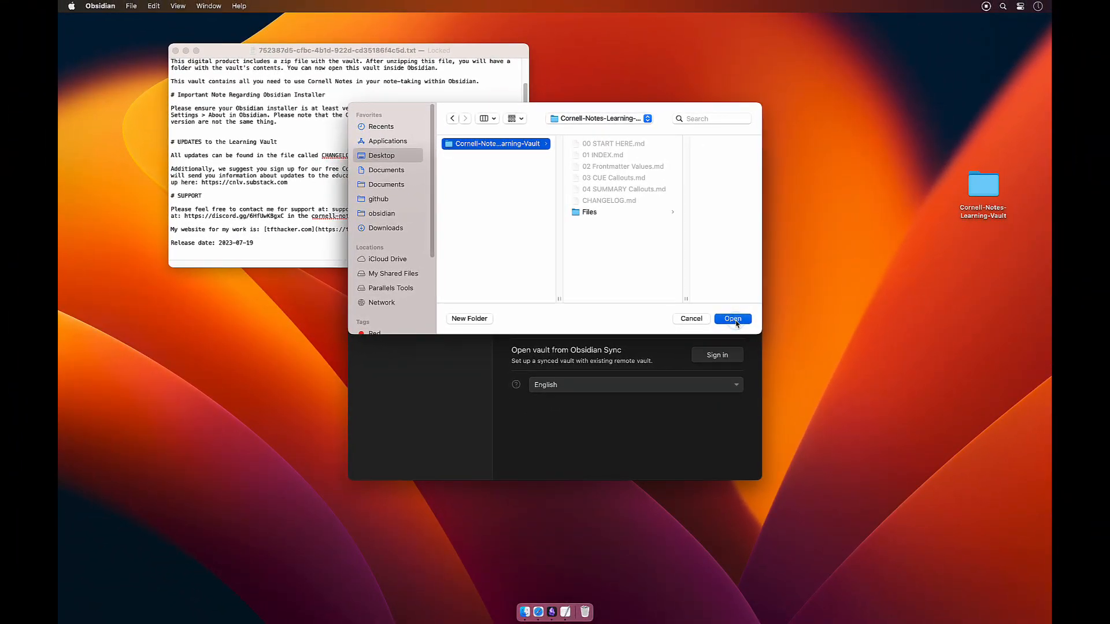
click(733, 319)
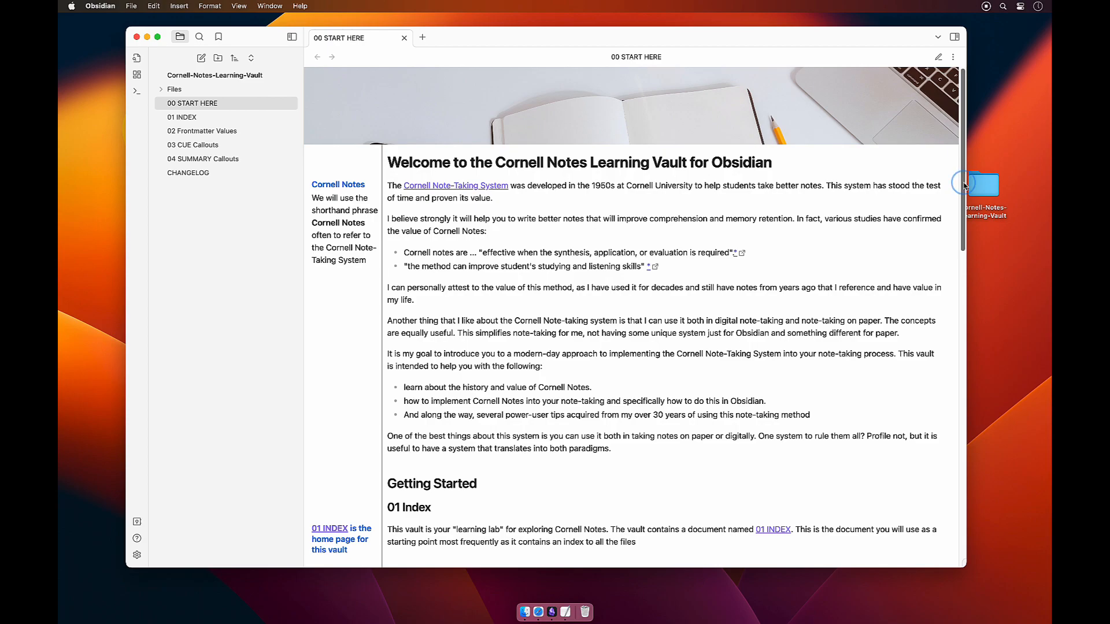
Scroll through 00 START HERE and follow the 'Introduction to the Cornell Note-Taking System' link
scroll(down, 3)
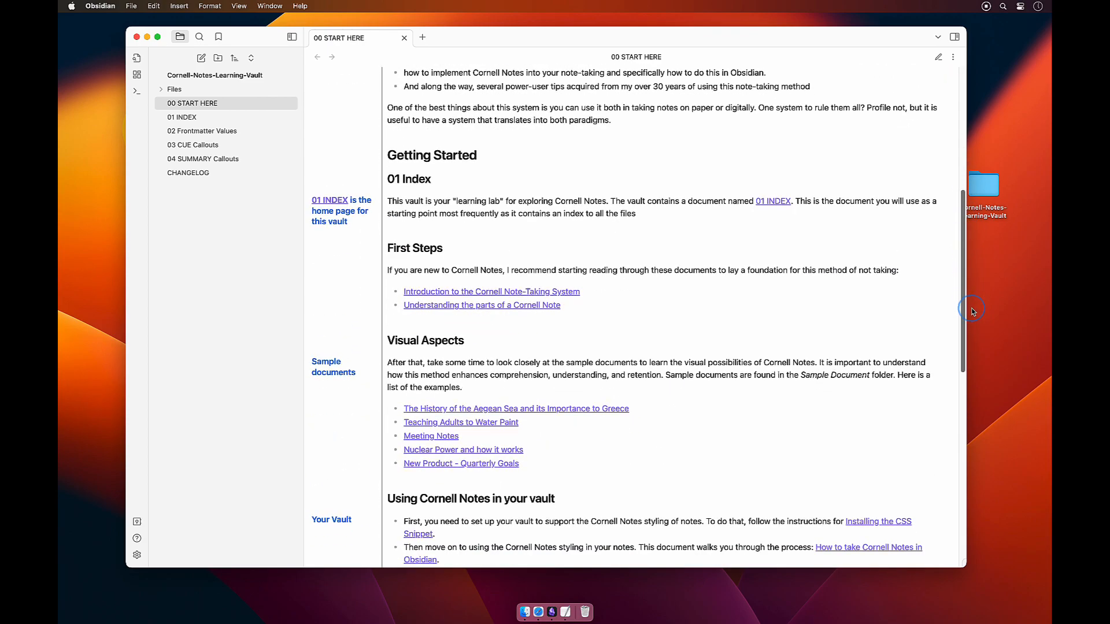
scroll(down, 3)
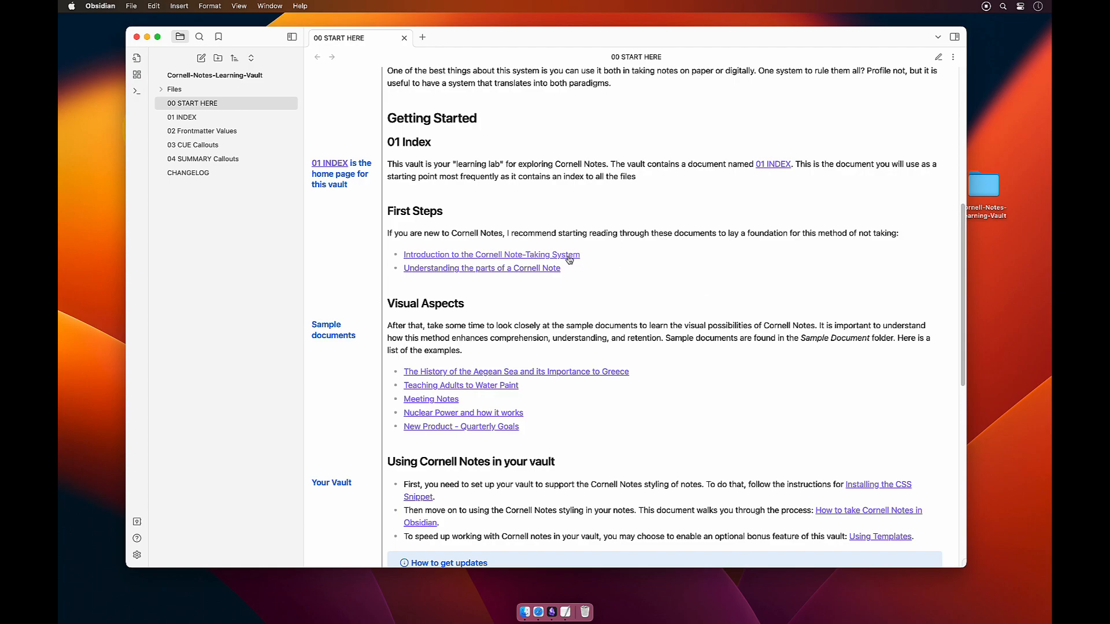
click(491, 255)
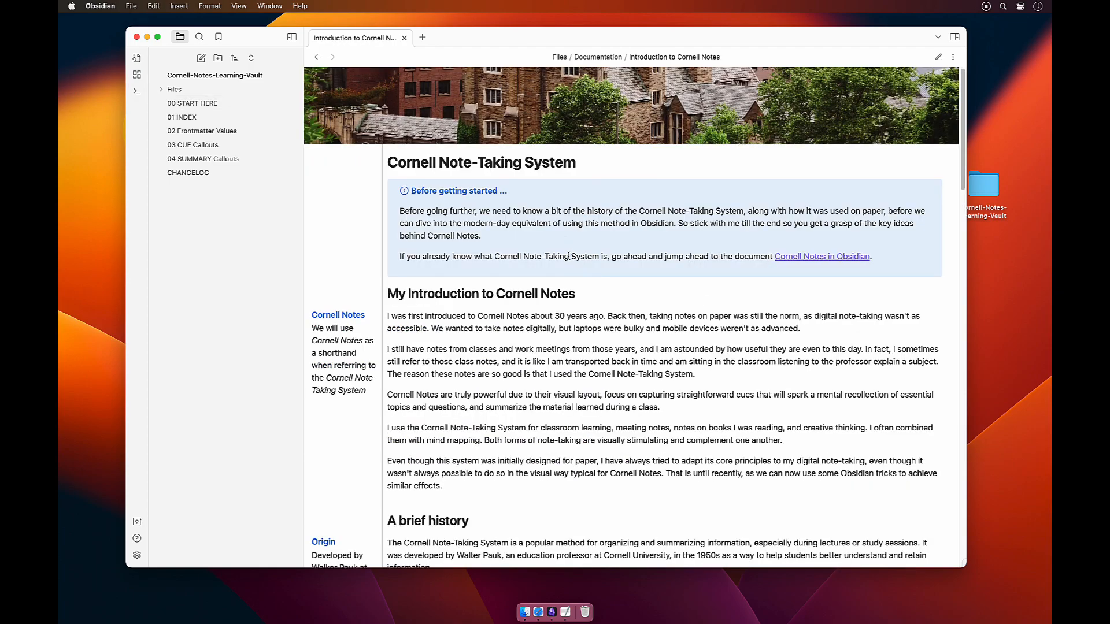
mouse_move(897, 184)
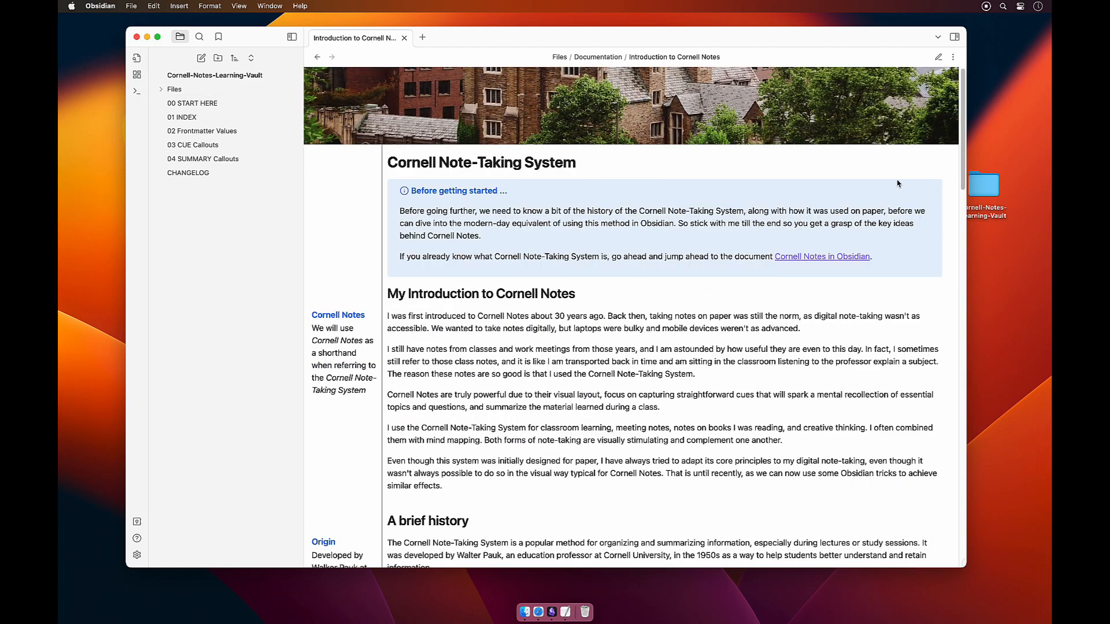
scroll(down, 3)
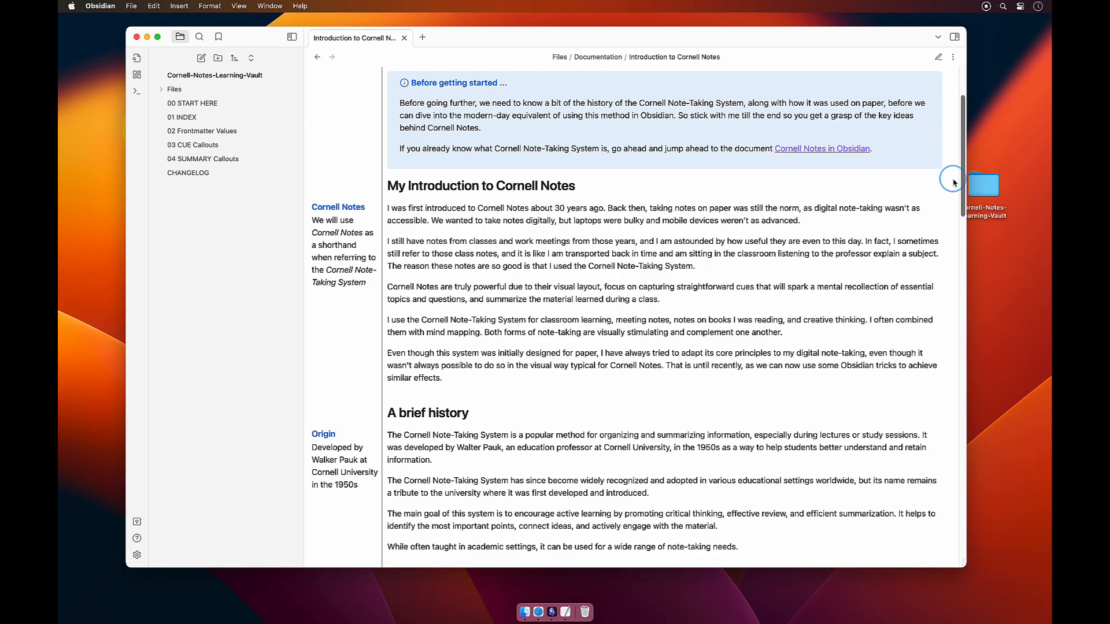
scroll(down, 3)
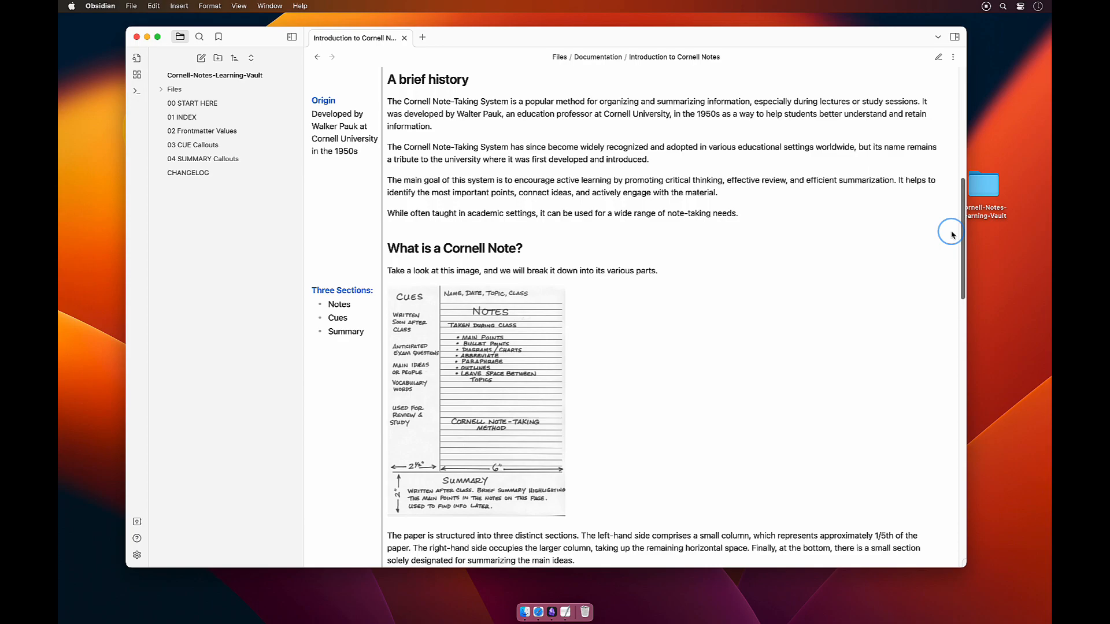
Browse the 01 INDEX note's sections, then return to the 00 START HERE note
click(181, 116)
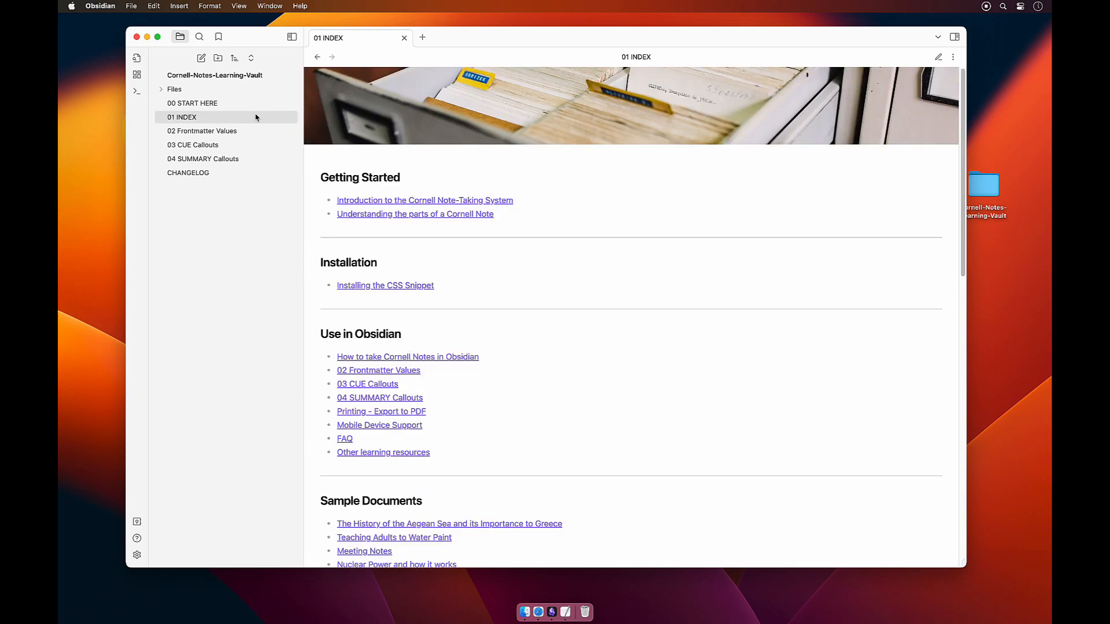
scroll(down, 3)
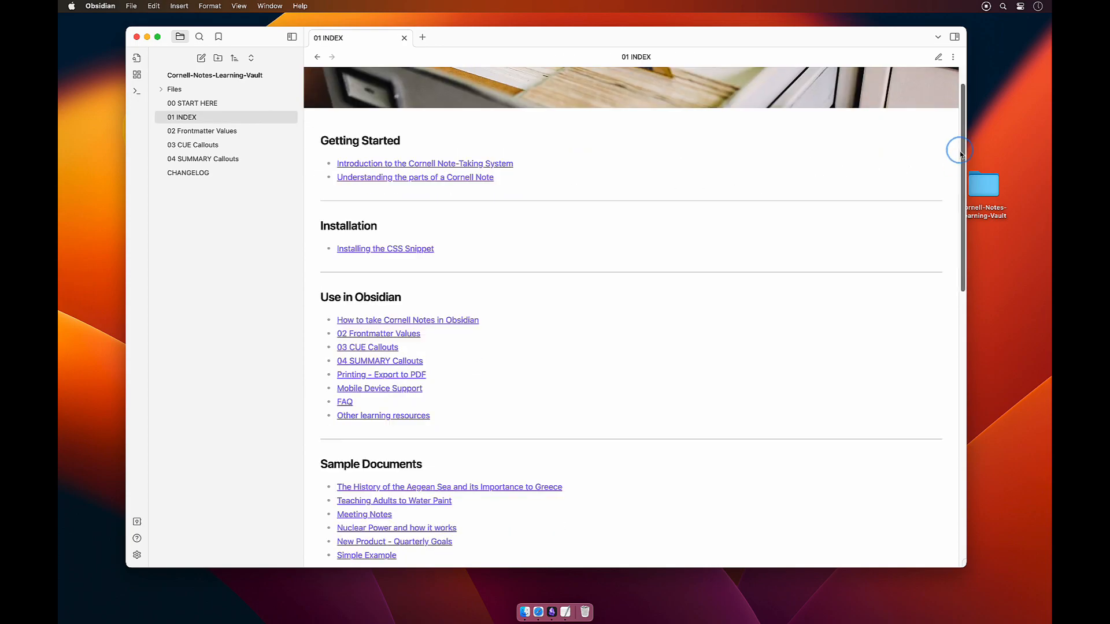
scroll(down, 3)
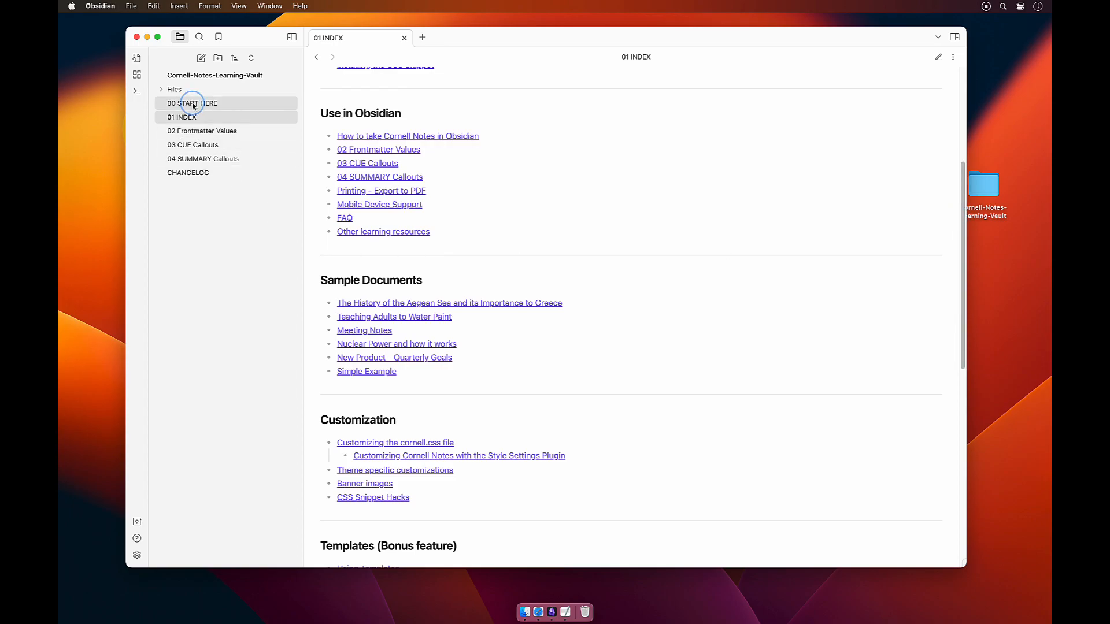
click(192, 103)
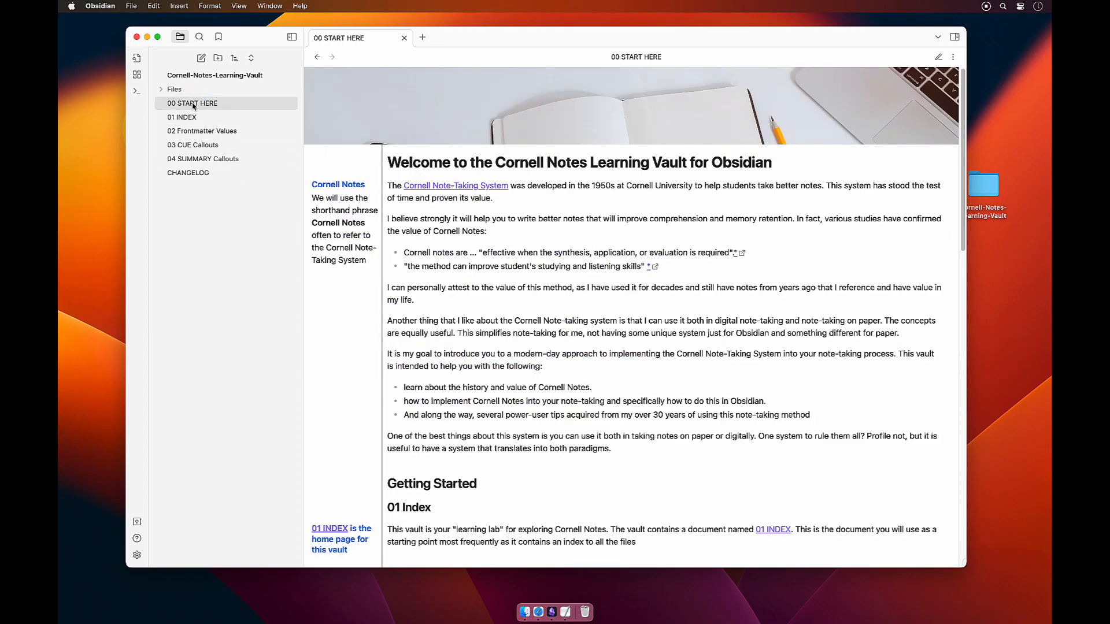